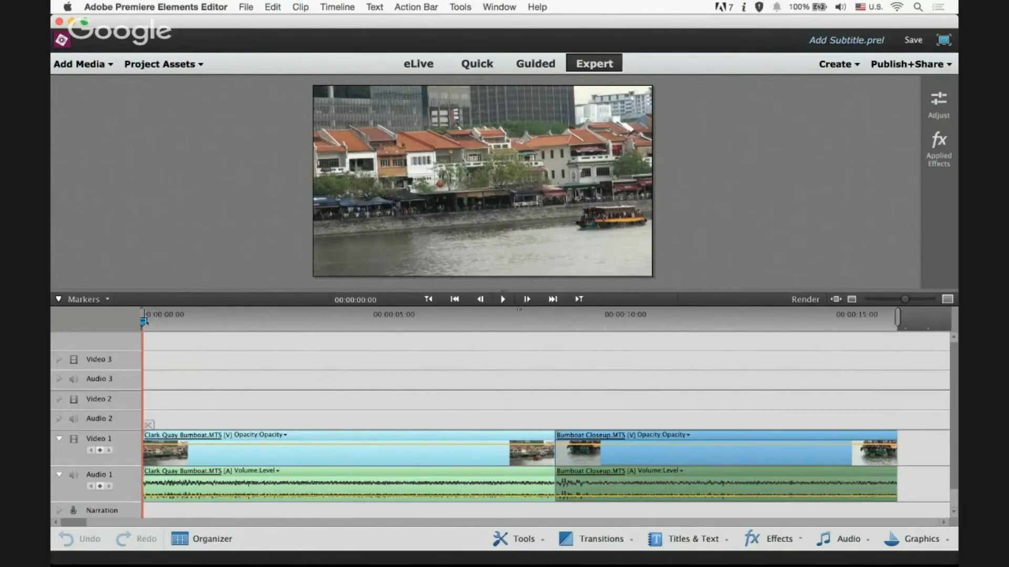
# Move the playhead to about one second and open the Text menu for new text.
pyautogui.click(504, 299)
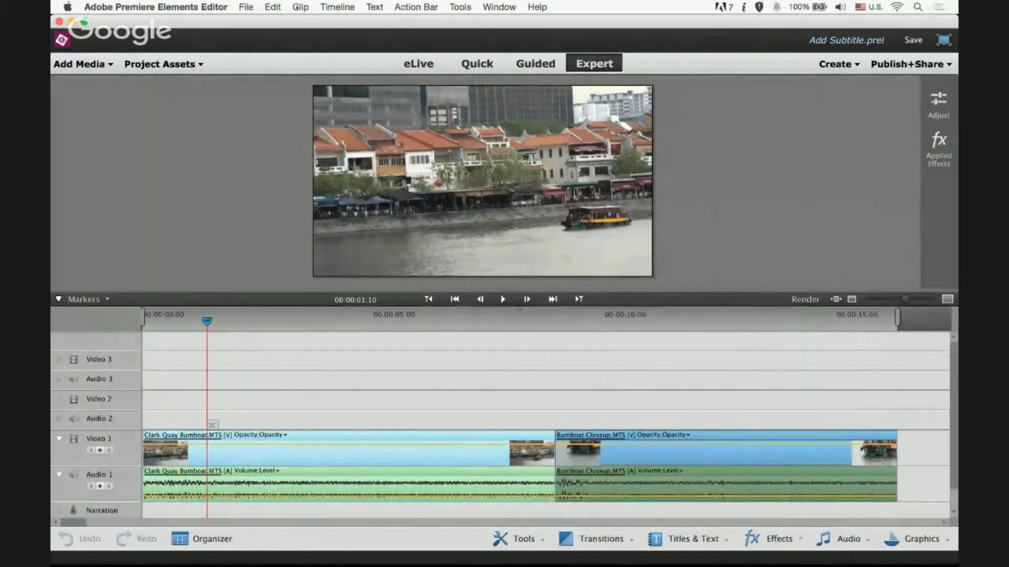
pyautogui.click(374, 7)
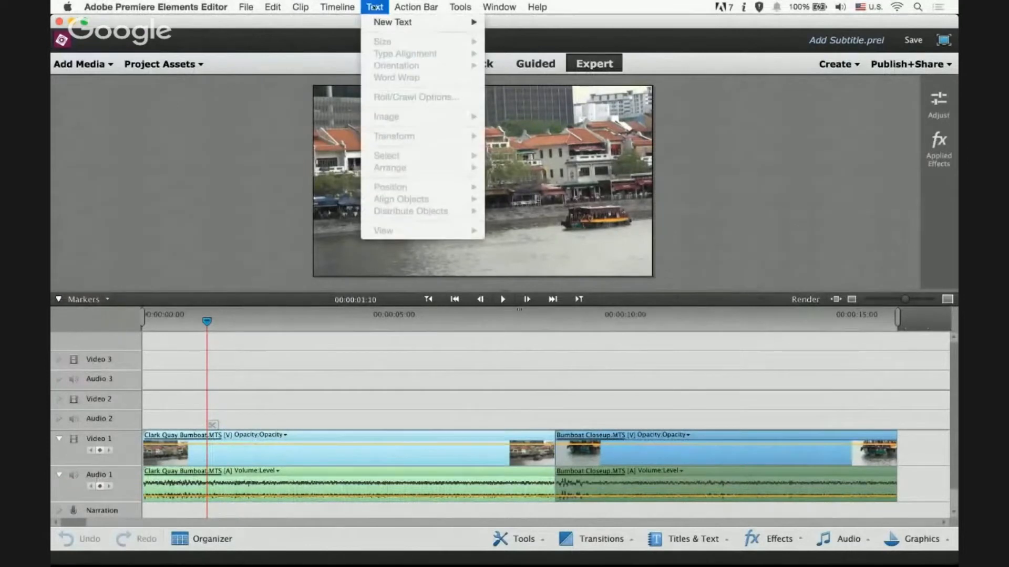
pyautogui.moveTo(402, 22)
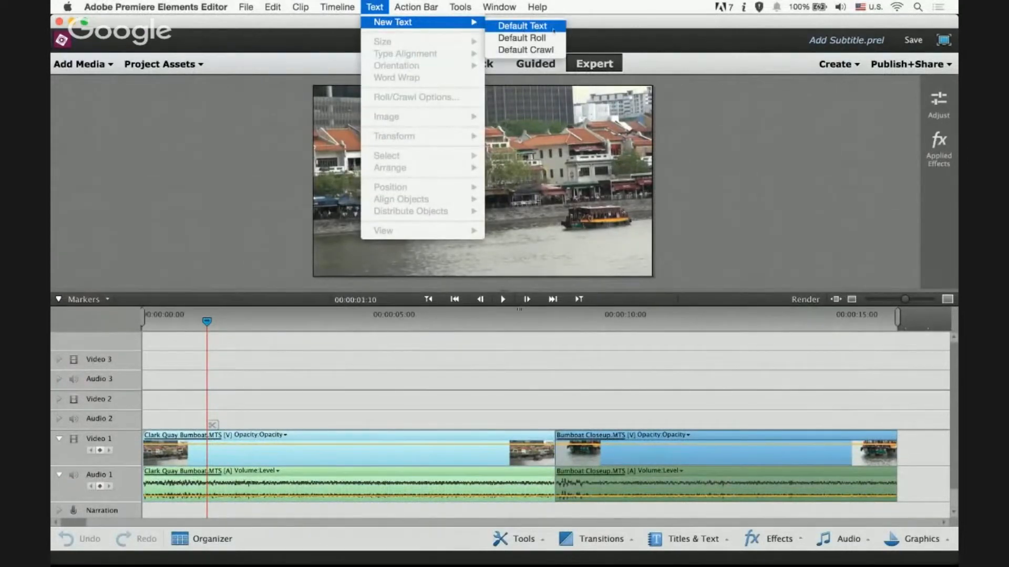
# Create a Default Text title on Video 2 captioning the Clarke Quay bumboats.
pyautogui.click(522, 25)
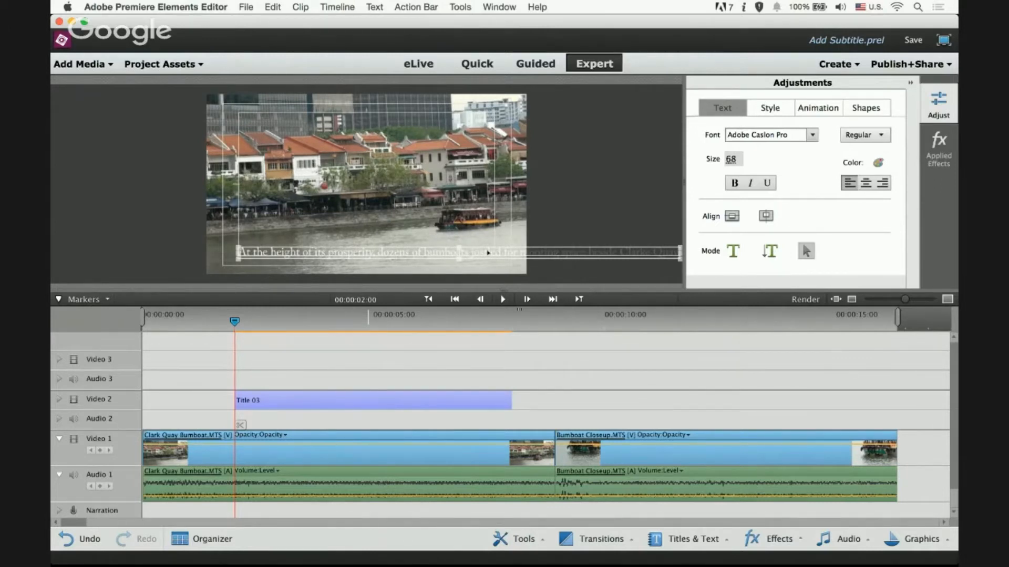
# Turn on Word Wrap so the Clarke Quay caption splits into two lines.
pyautogui.rightClick(486, 253)
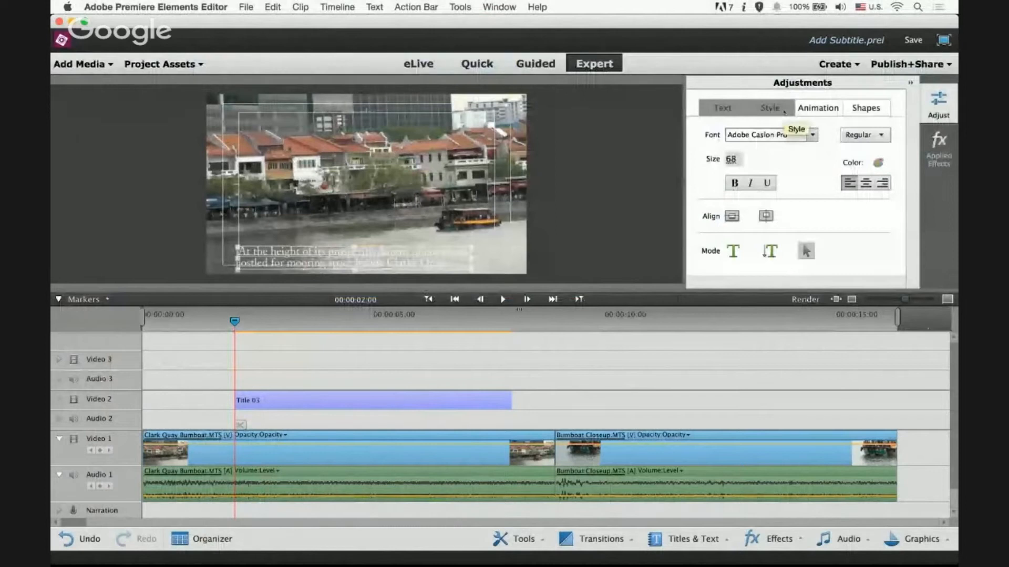
# Apply the Nueva White 85 style preset to the caption.
pyautogui.click(769, 108)
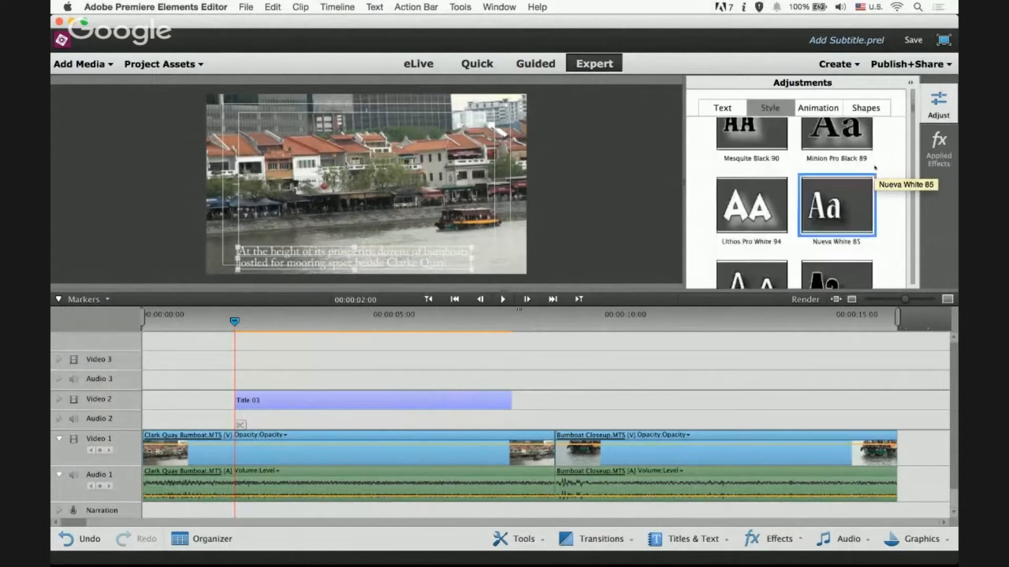
pyautogui.scroll(-3)
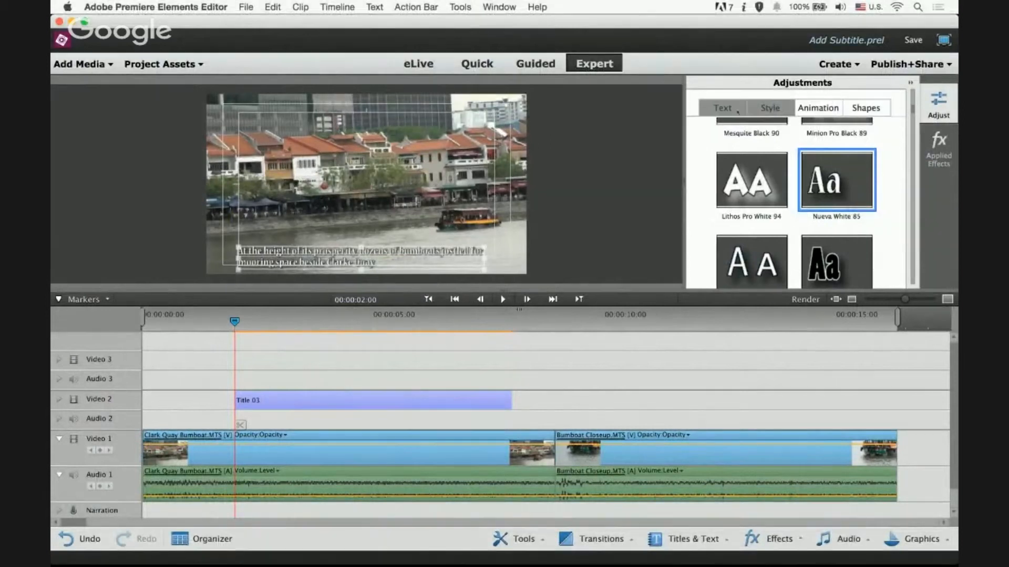
# Set the caption font to Arial Bold at size 50.
pyautogui.click(722, 107)
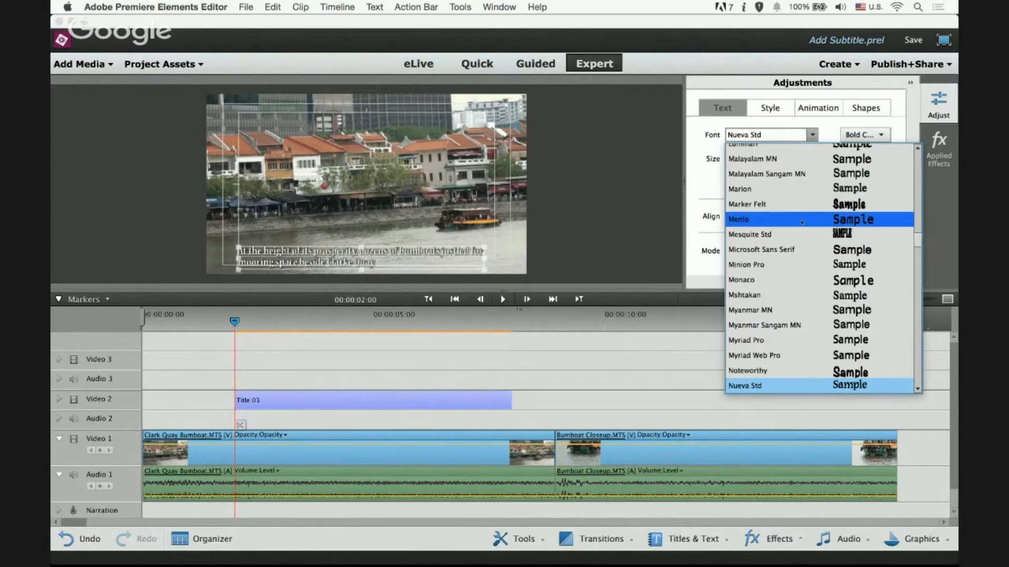
pyautogui.click(769, 135)
pyautogui.write('Arial')
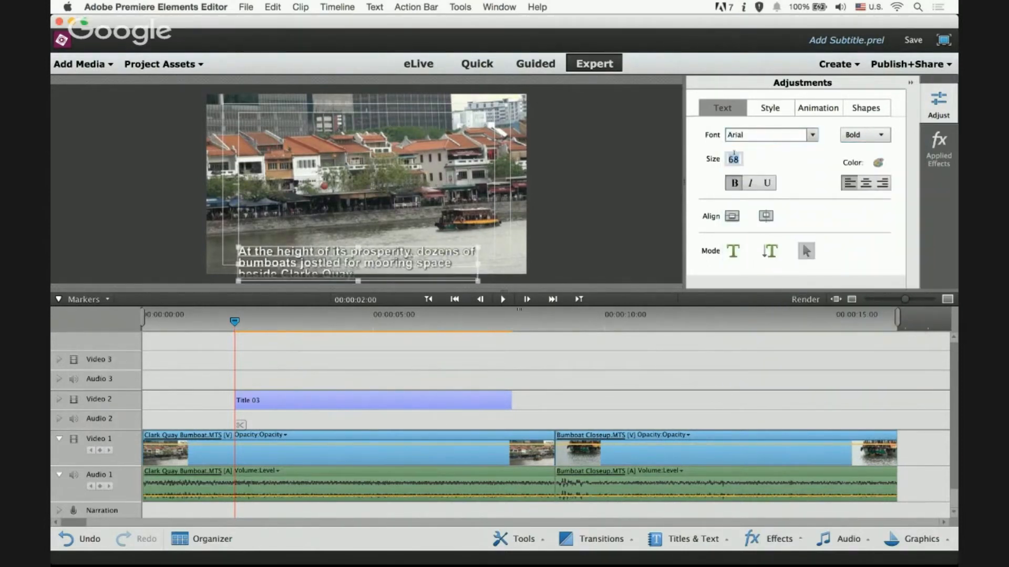
pyautogui.write('50')
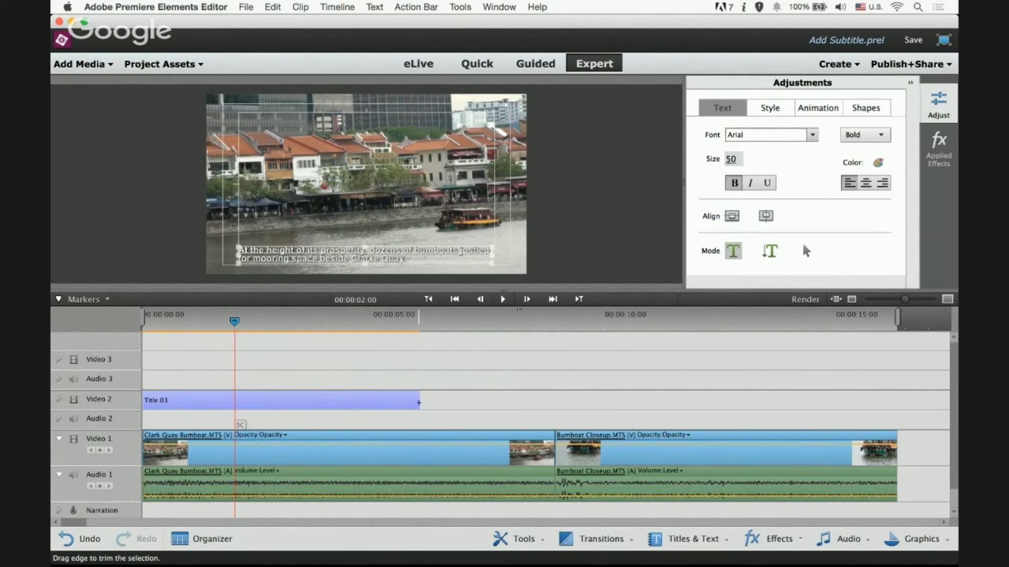
# Extend the Title 03 clip's right edge to the end of the first Video 1 clip.
pyautogui.moveTo(418, 402); pyautogui.dragTo(430, 402)
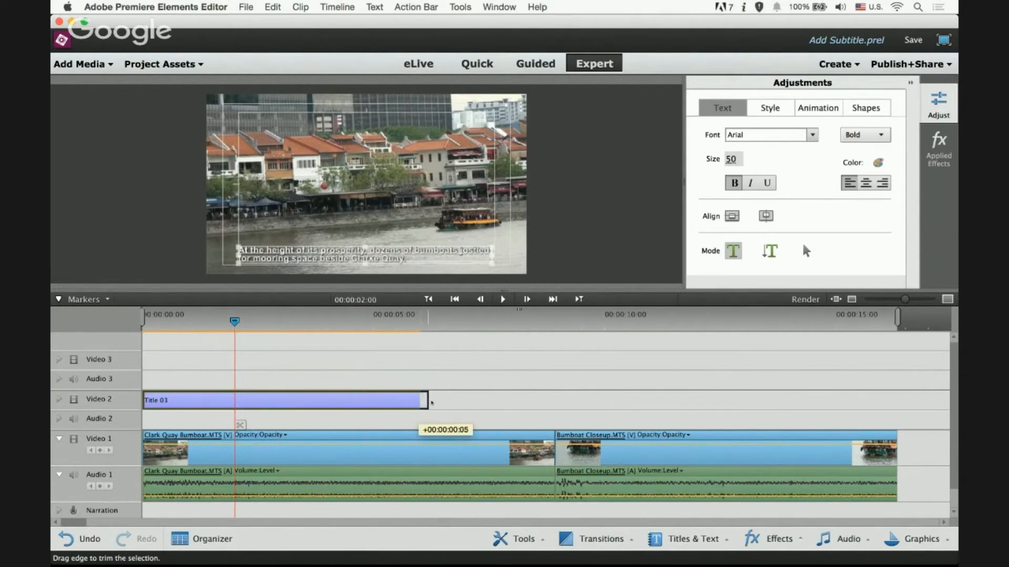
pyautogui.moveTo(428, 400); pyautogui.dragTo(534, 399)
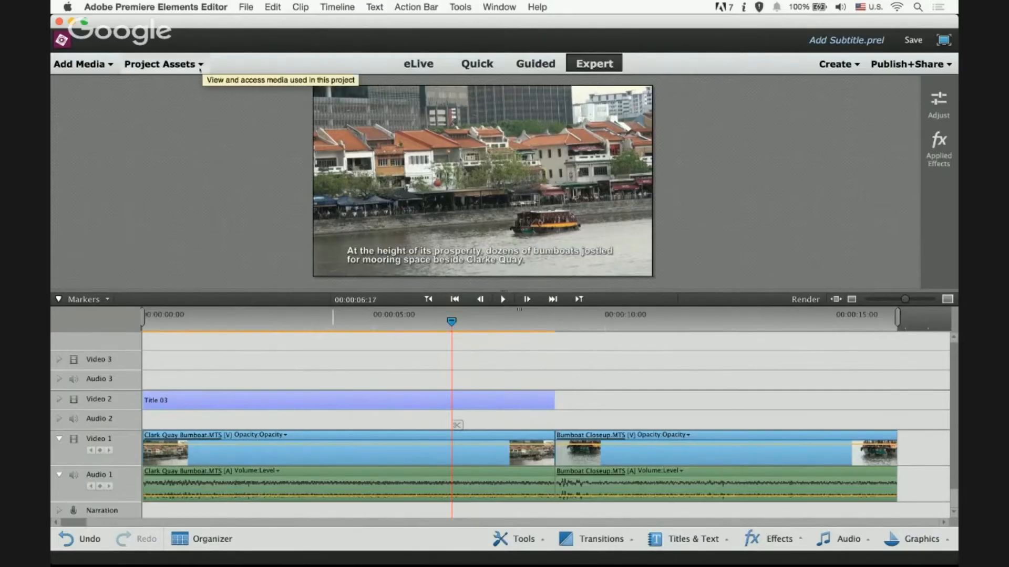
# Duplicate Title 03 in Project Assets, creating Title 03 Copy.
pyautogui.click(161, 65)
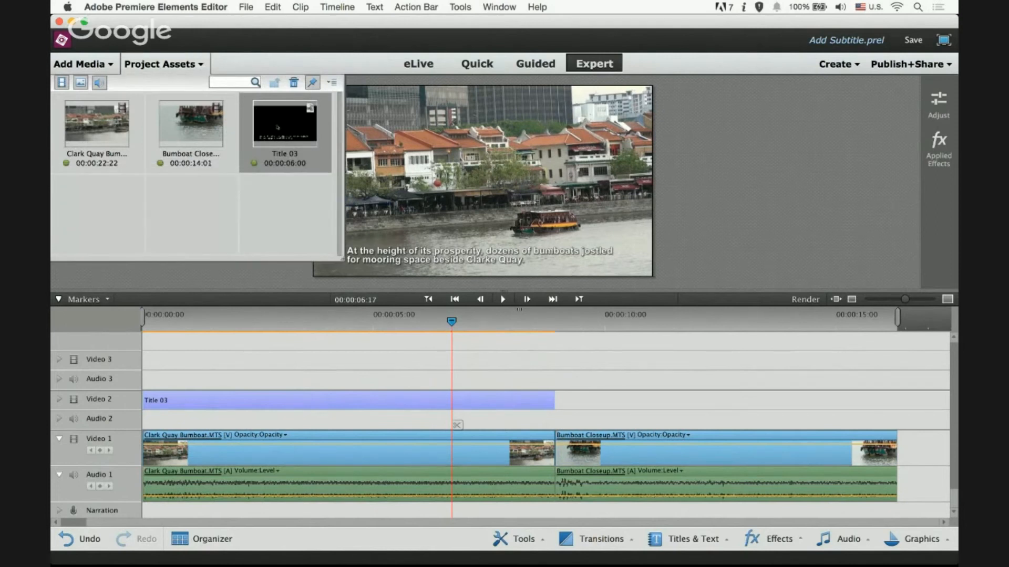
pyautogui.moveTo(287, 147)
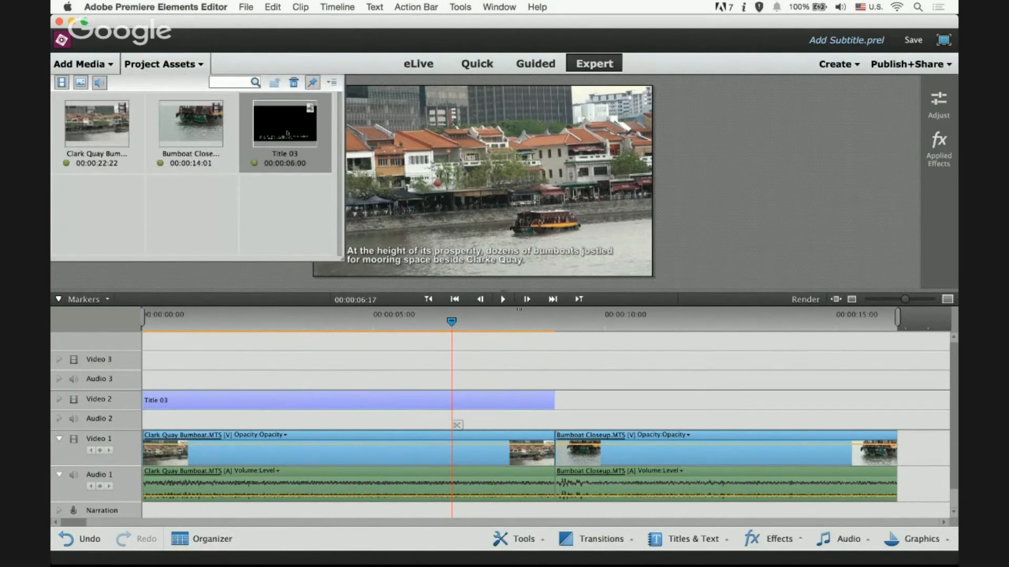
pyautogui.rightClick(287, 132)
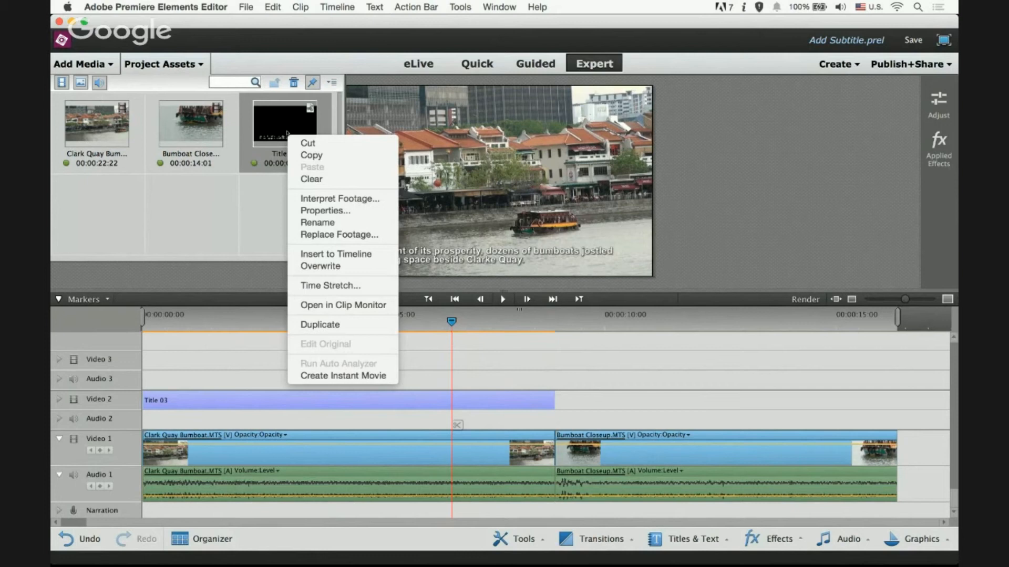
pyautogui.moveTo(333, 324)
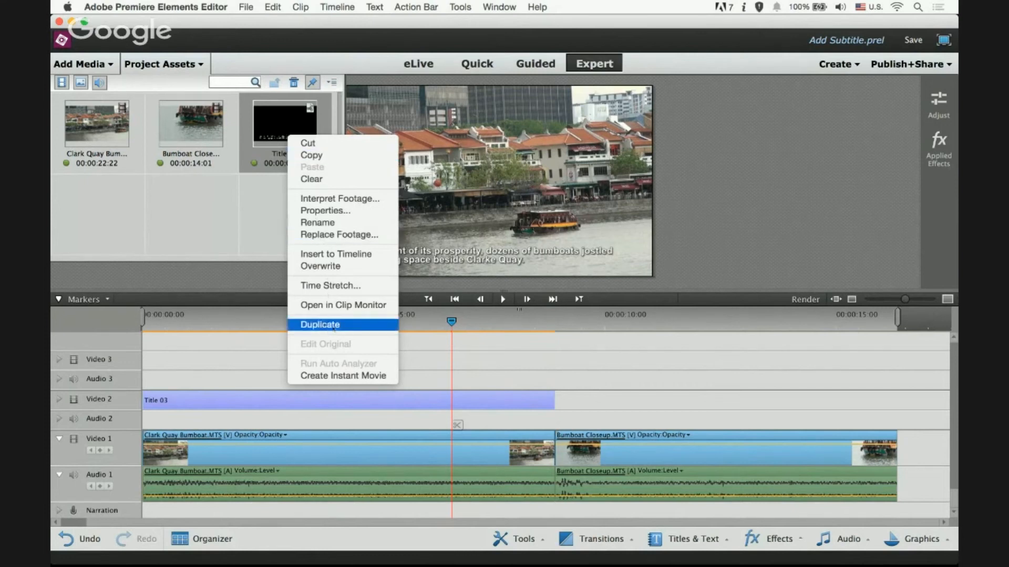
pyautogui.click(319, 324)
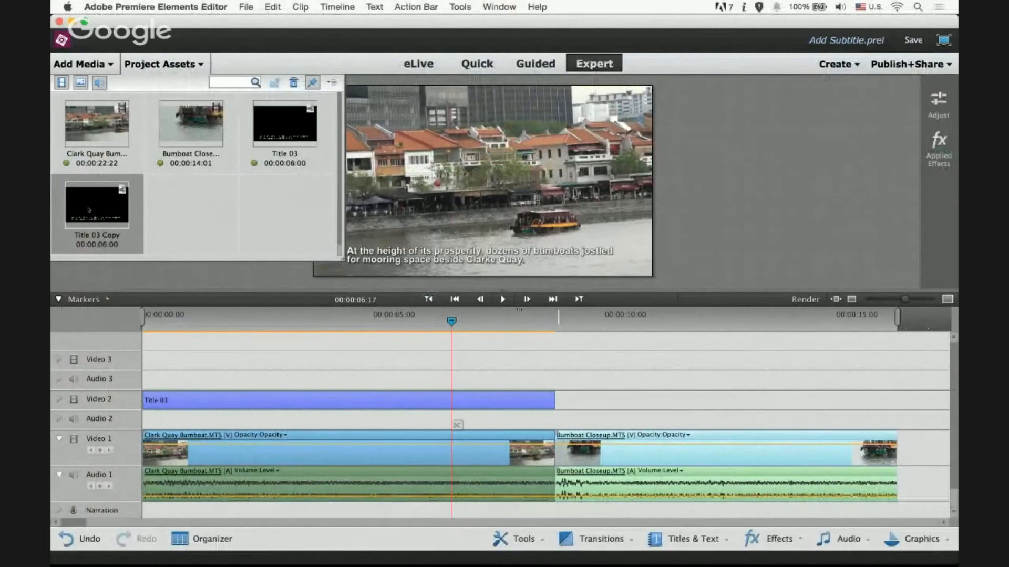
pyautogui.moveTo(104, 210)
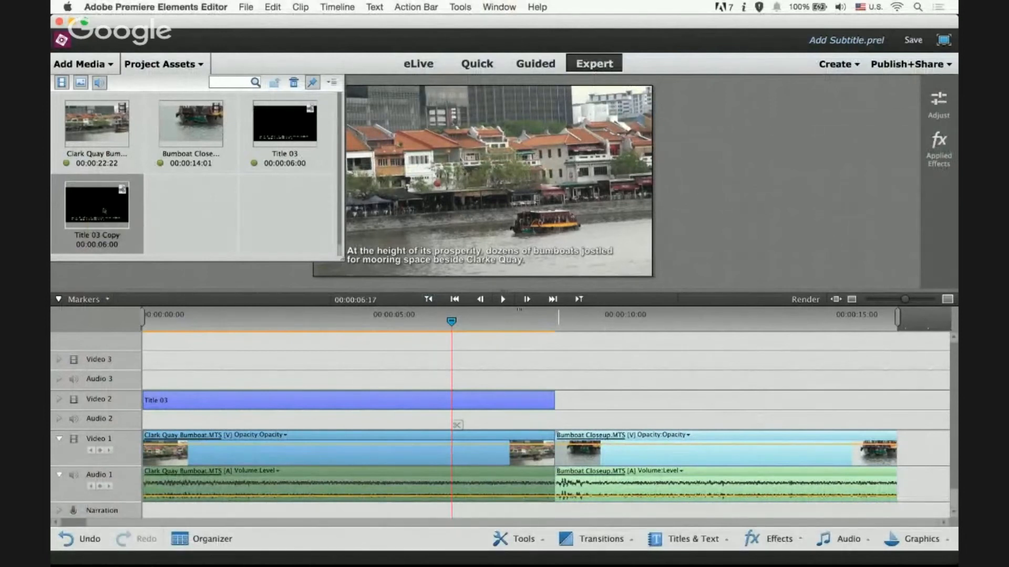